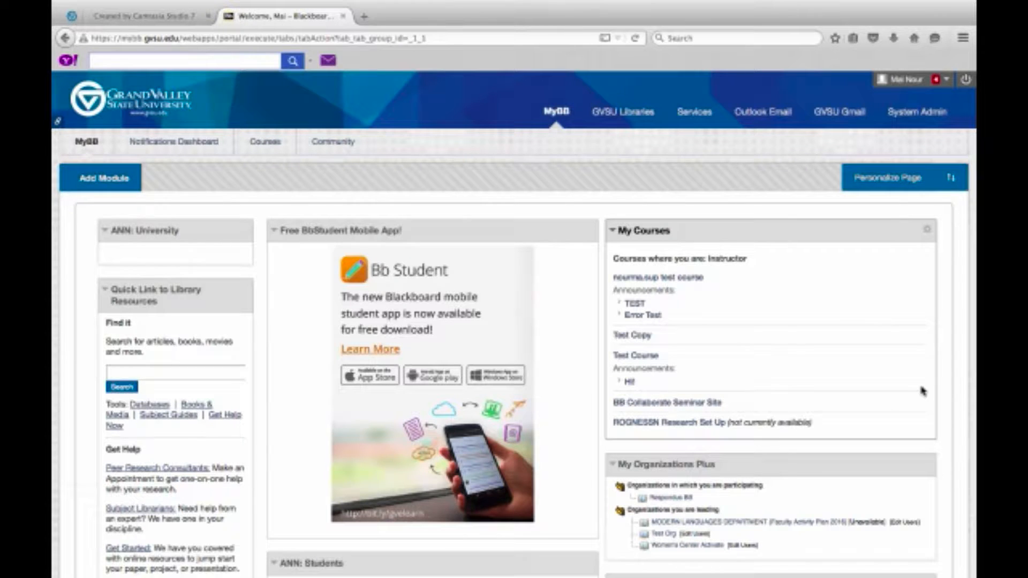
# Open Test Course from the My Courses list on the MyGB page
pyautogui.click(634, 355)
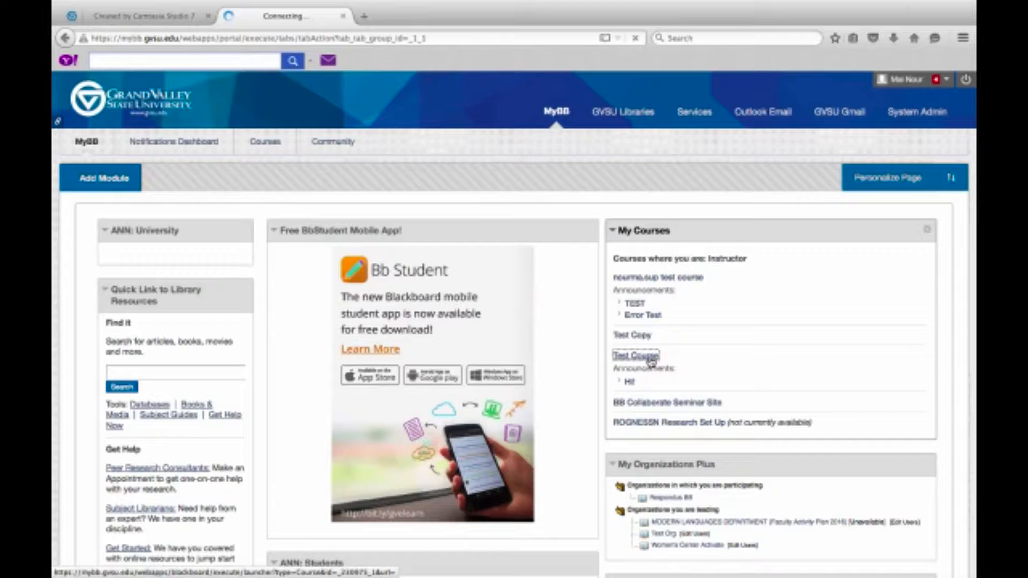
pyautogui.click(634, 356)
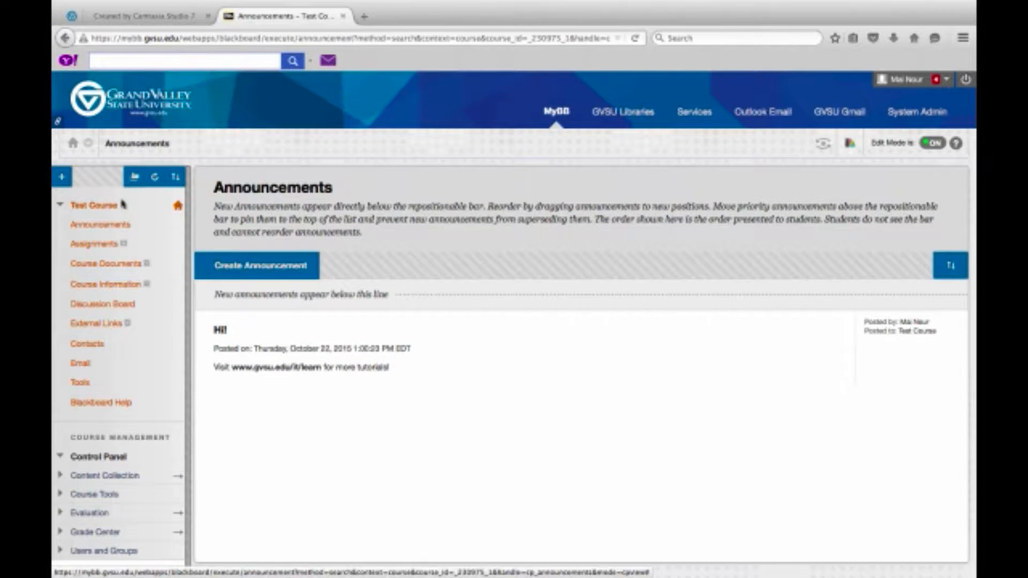
pyautogui.moveTo(105, 263)
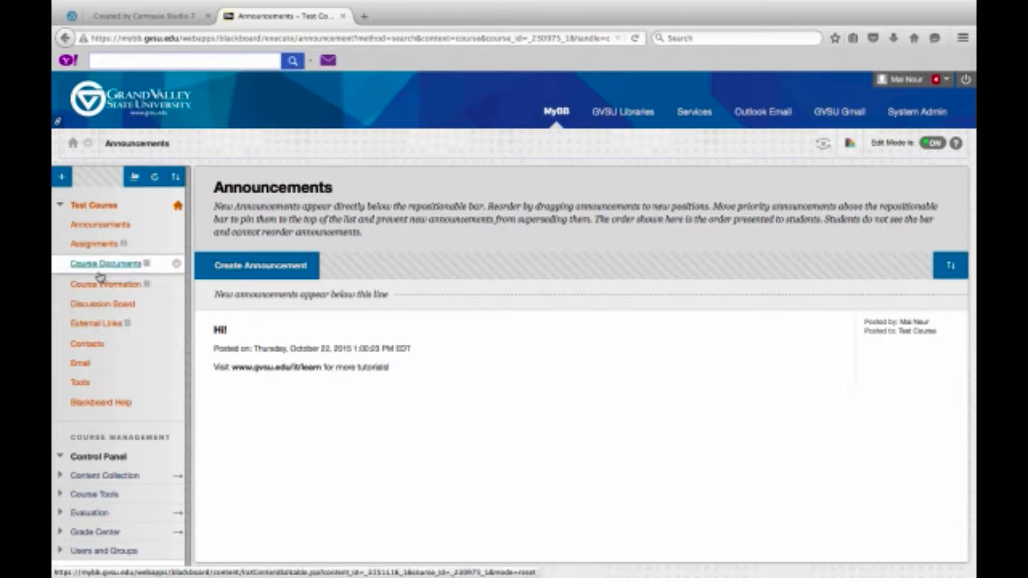
# Create a content area named 'Extra Credit' with Available to Users left unchecked
pyautogui.click(61, 177)
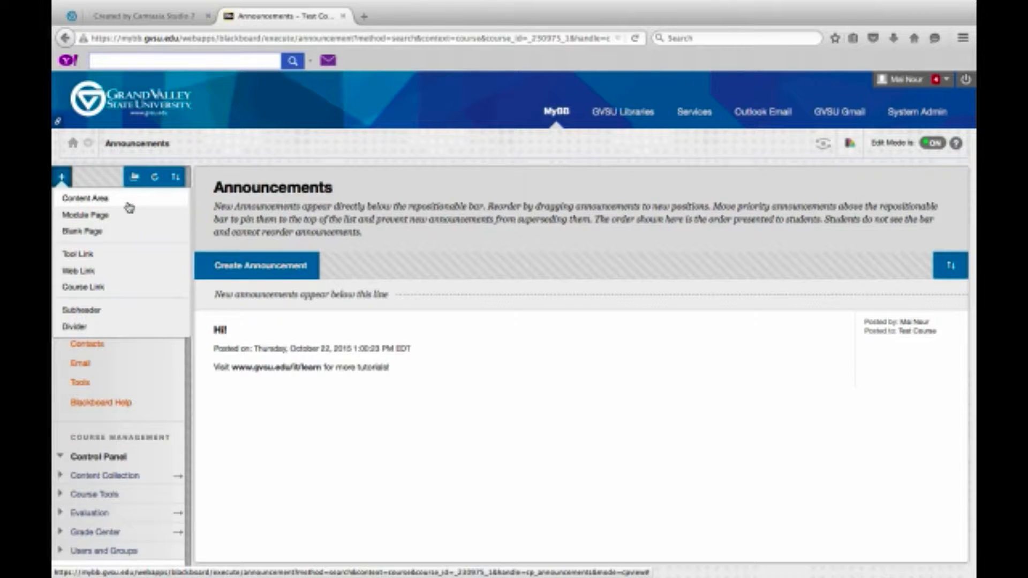
pyautogui.click(85, 198)
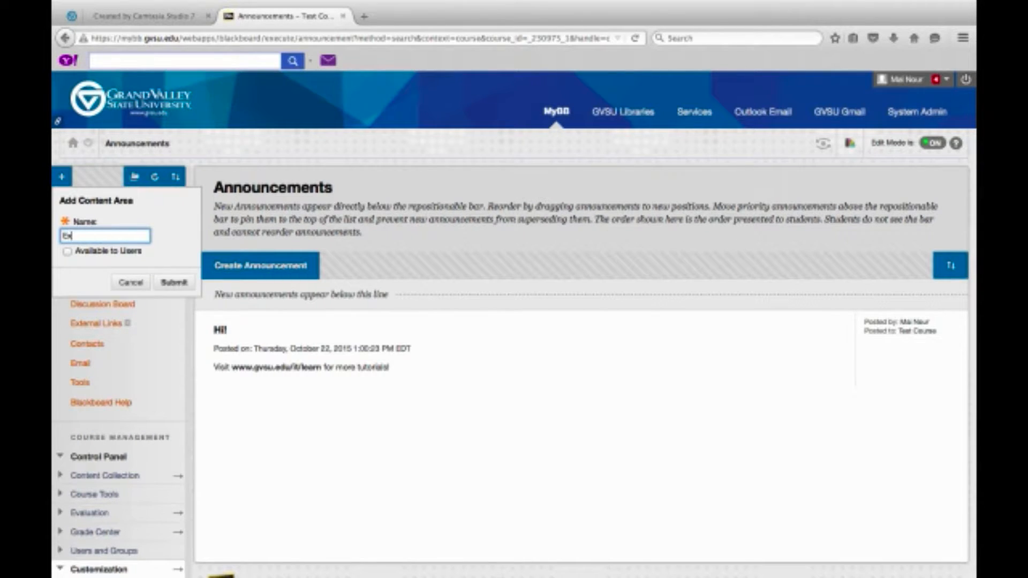
pyautogui.write('Extra Credit')
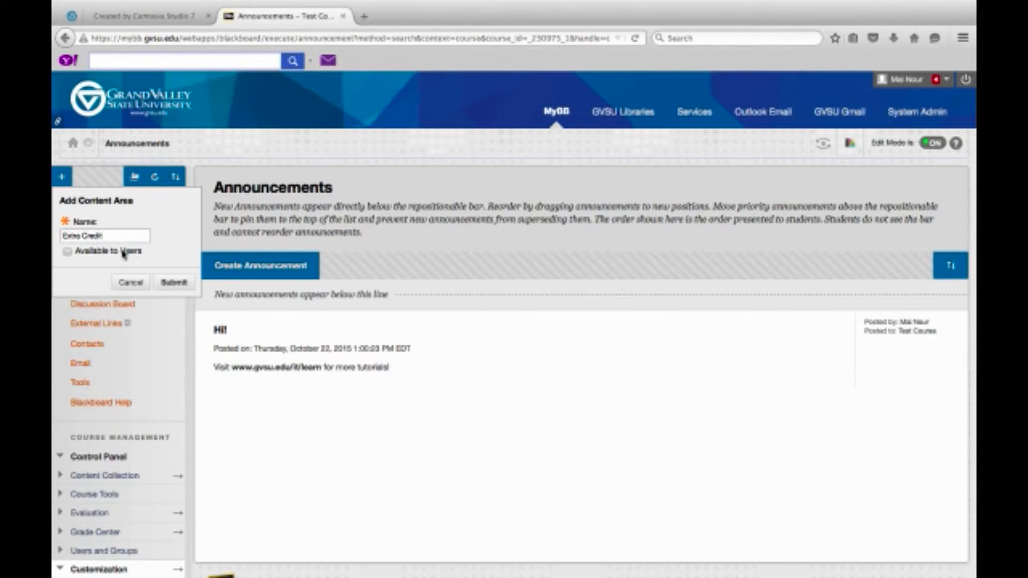
pyautogui.click(67, 252)
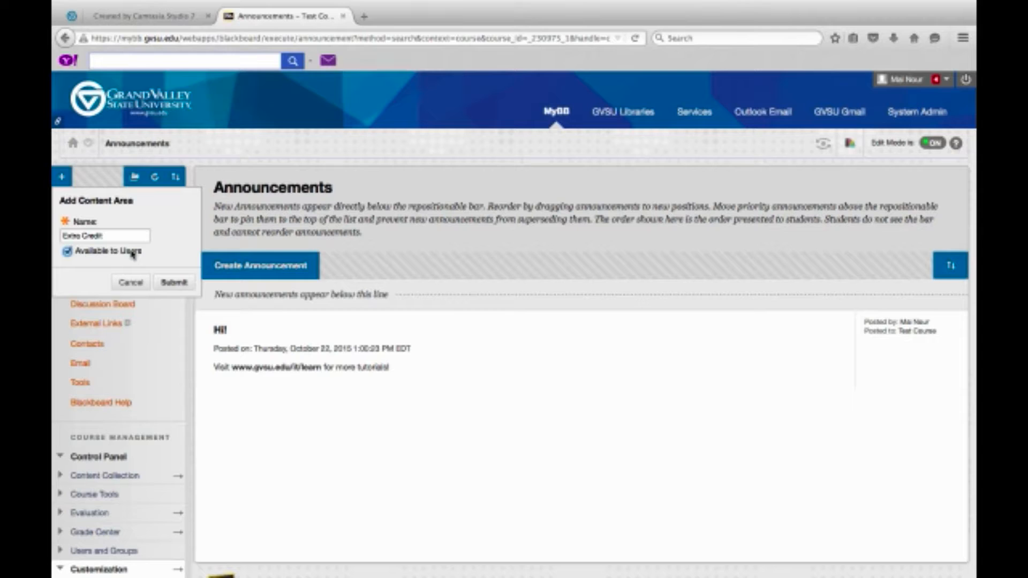
pyautogui.click(66, 251)
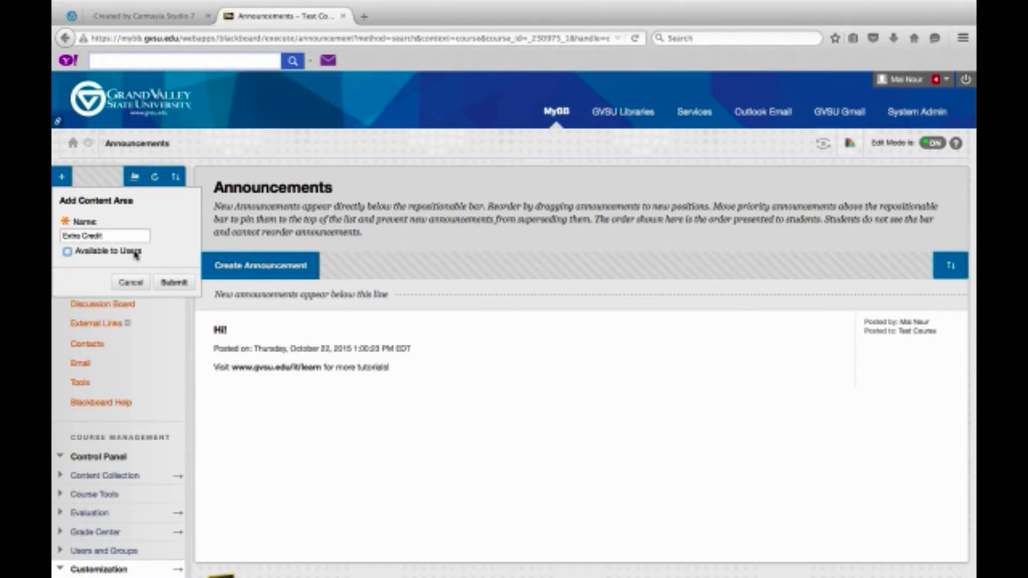
# Submit the Add Content Area form to add the hidden Extra Credit area
pyautogui.click(173, 282)
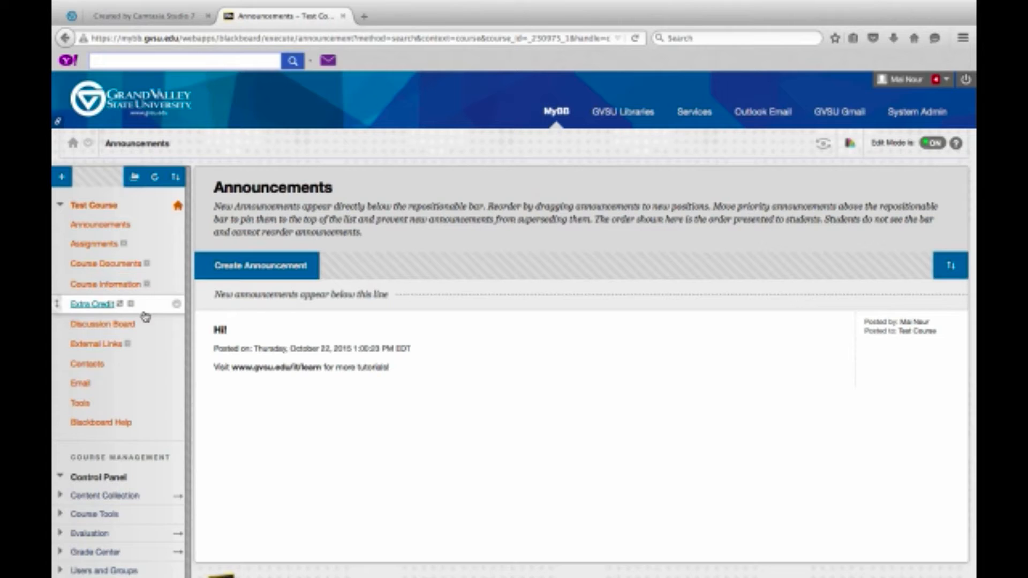
pyautogui.moveTo(175, 304)
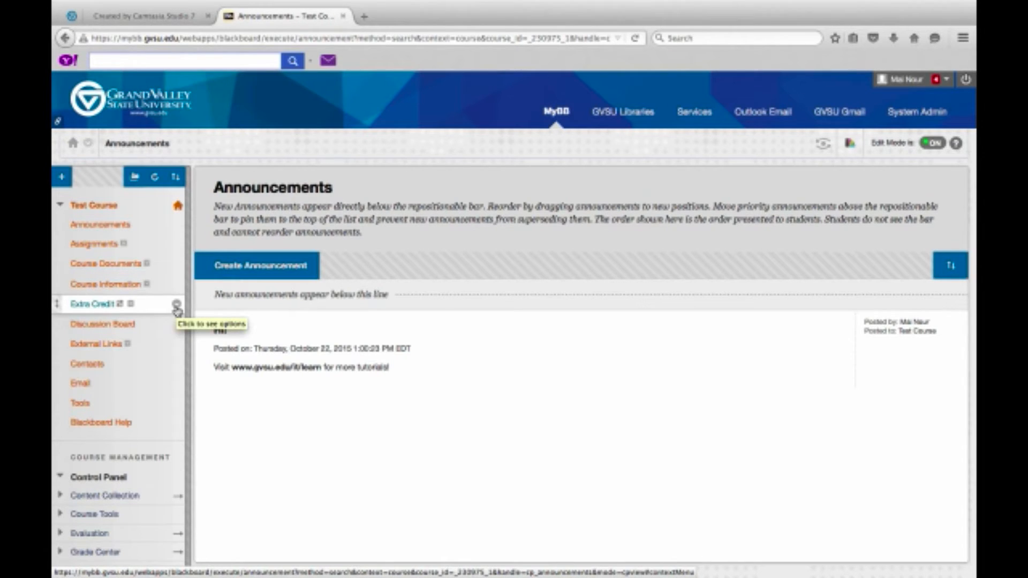
# Choose Show Link from the Extra Credit options menu to unhide it
pyautogui.click(175, 304)
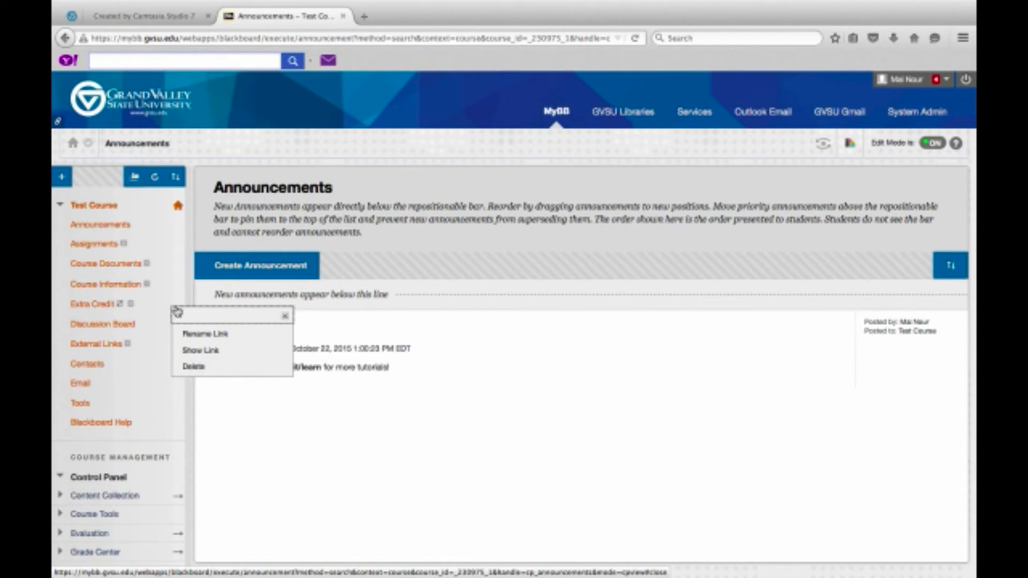
pyautogui.moveTo(207, 335)
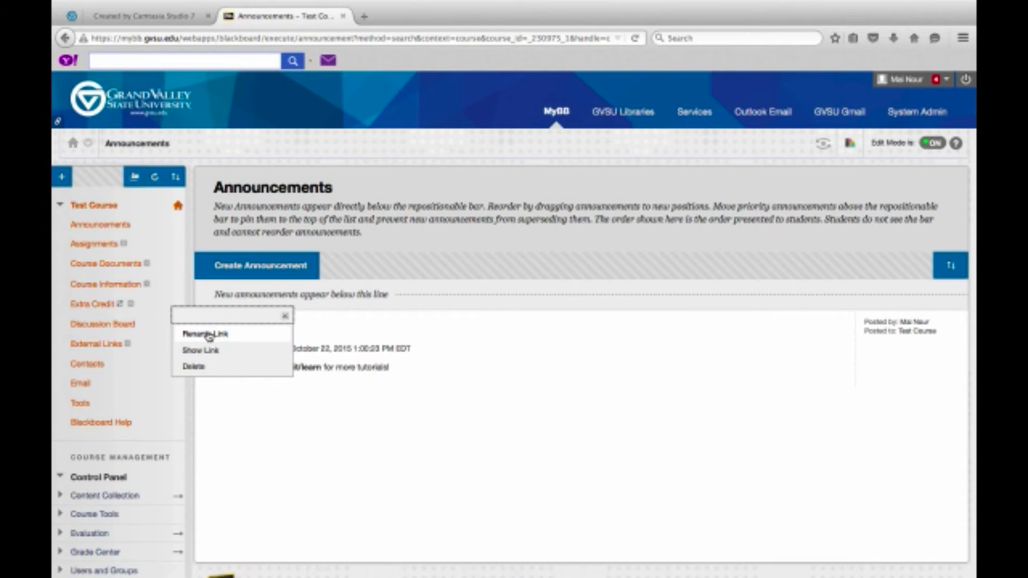
pyautogui.moveTo(216, 373)
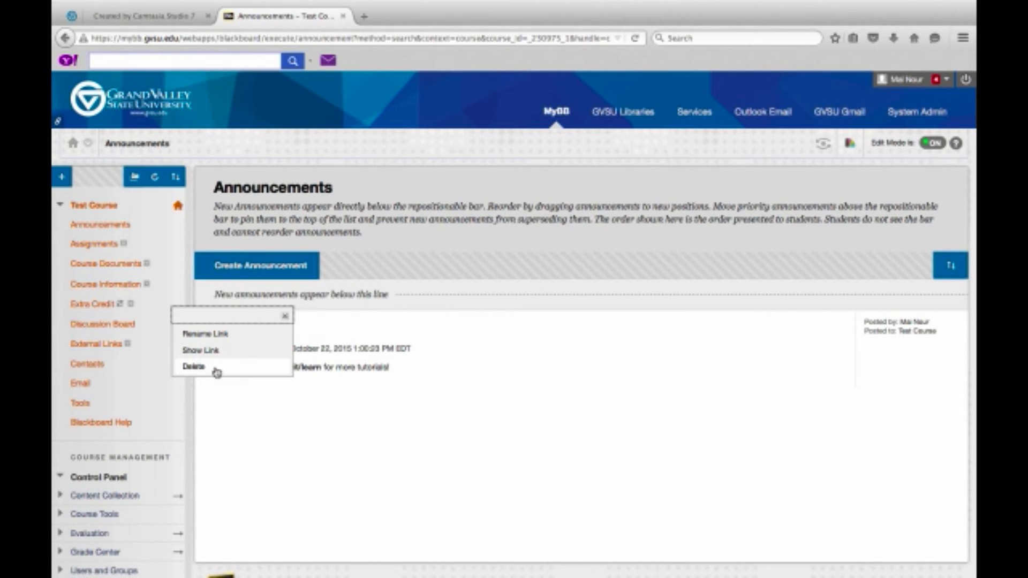
pyautogui.moveTo(233, 354)
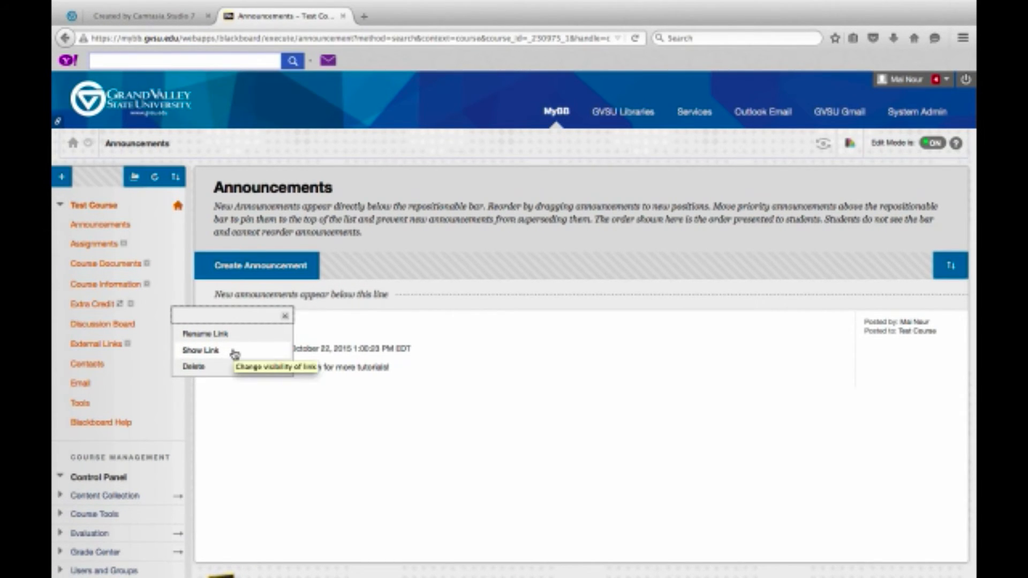
pyautogui.click(201, 350)
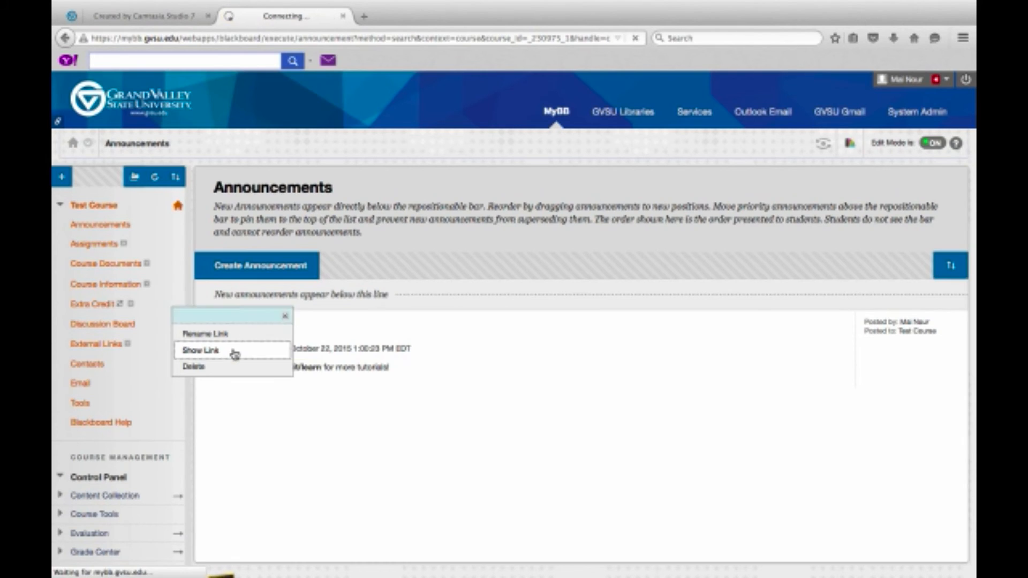
pyautogui.click(198, 350)
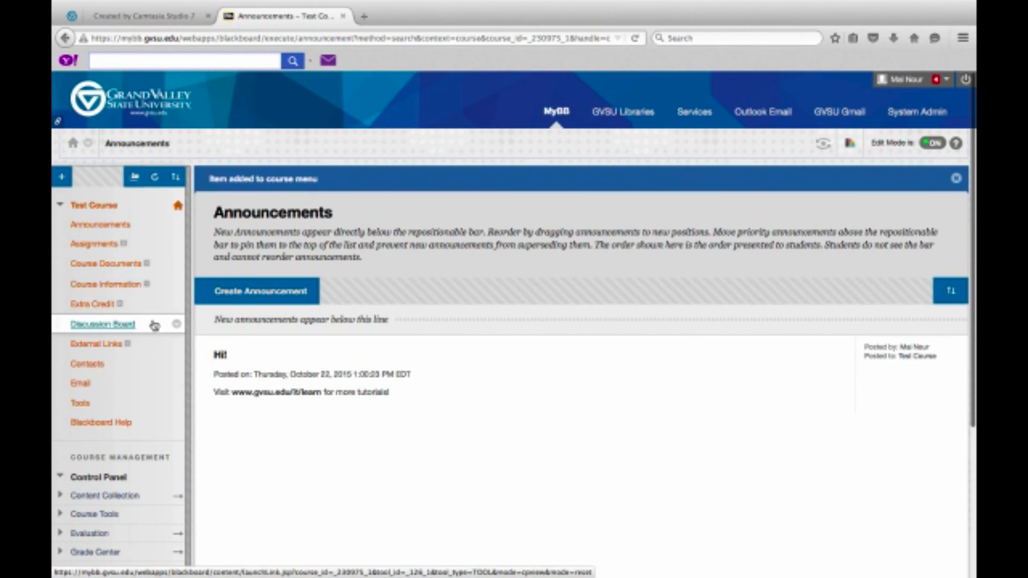